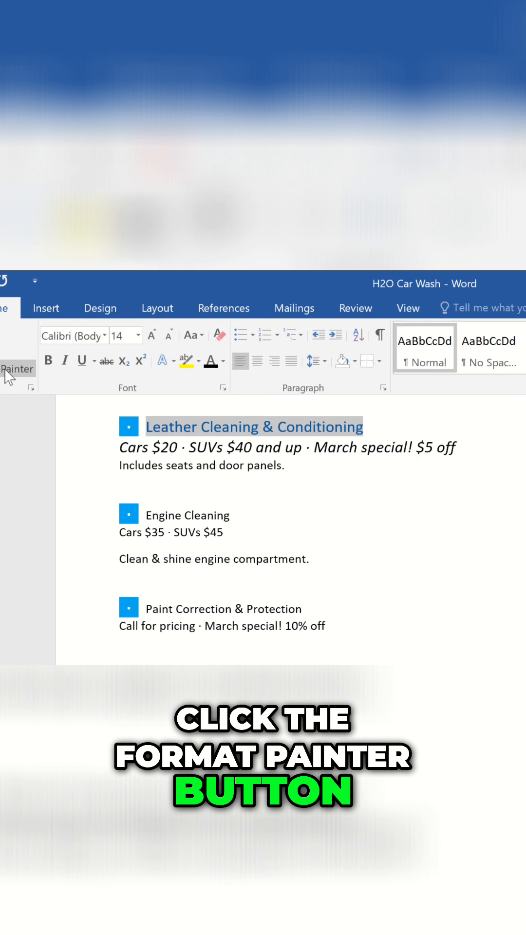
- Copy the blue Leather Cleaning heading's formatting onto the Engine Cleaning heading with Format Painter
{"action": "left_click", "coordinate": [15, 368]}
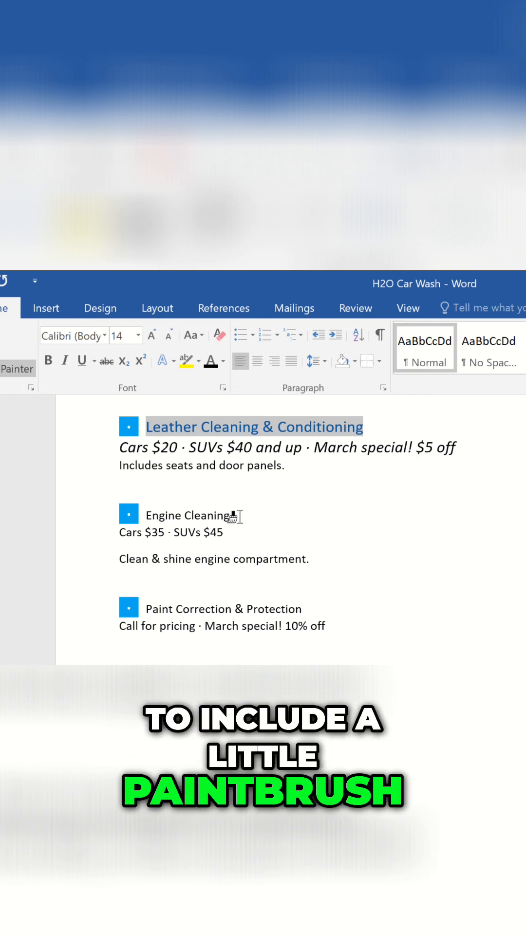
{"action": "left_click", "coordinate": [185, 515]}
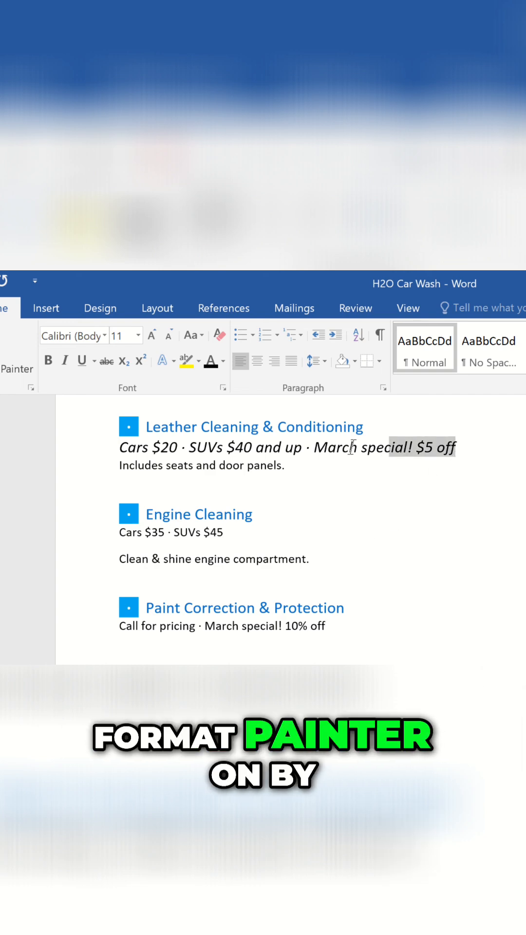
- Pick up the italic Leather Cleaning price line's formatting with Format Painter locked for repeated use
{"action": "double_click", "coordinate": [18, 369]}
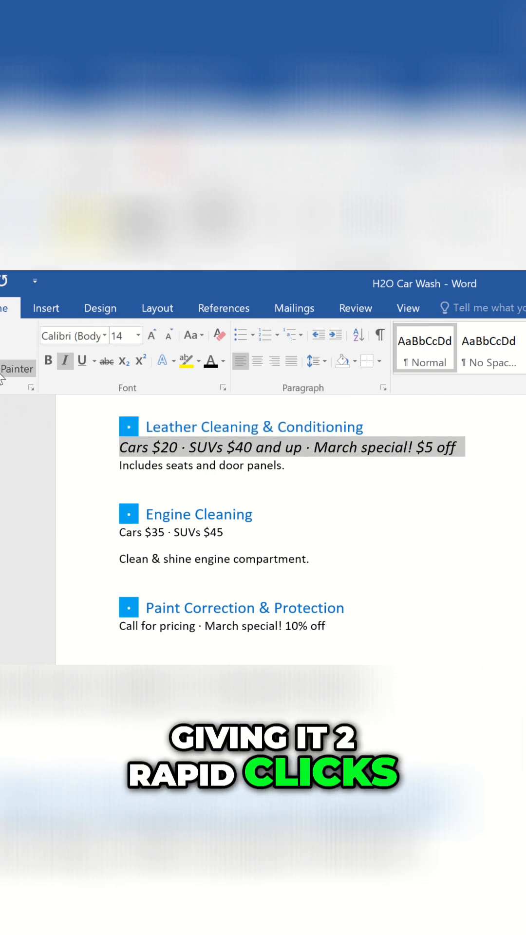
{"action": "double_click", "coordinate": [17, 368]}
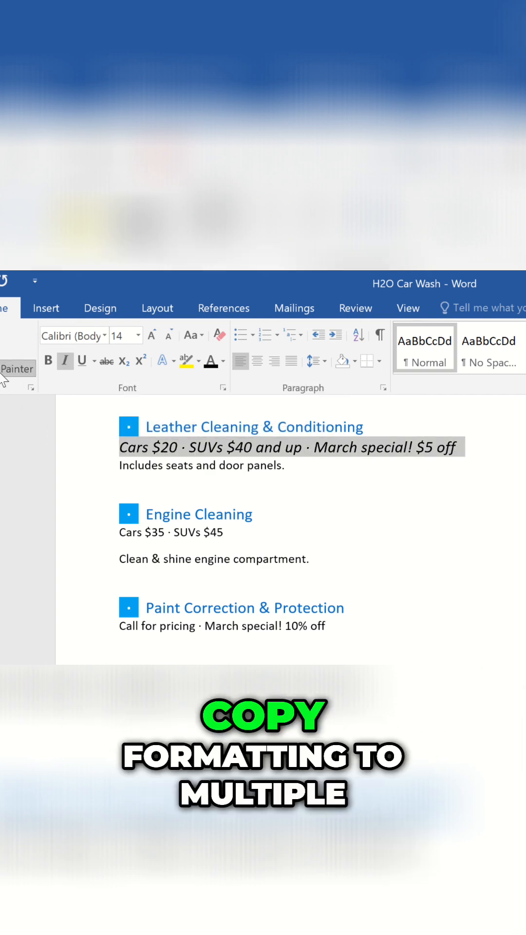